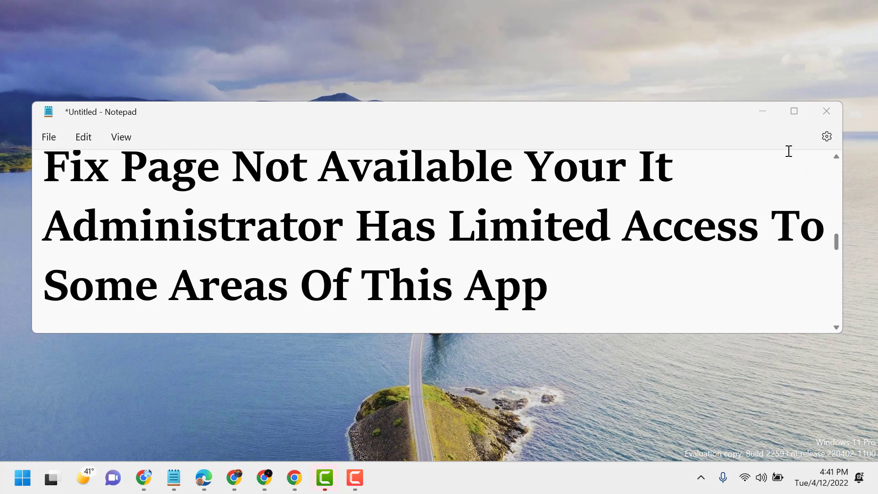
Step: Close the notes window and search the Start menu for "services"
{"action": "left_click", "coordinate": [826, 111]}
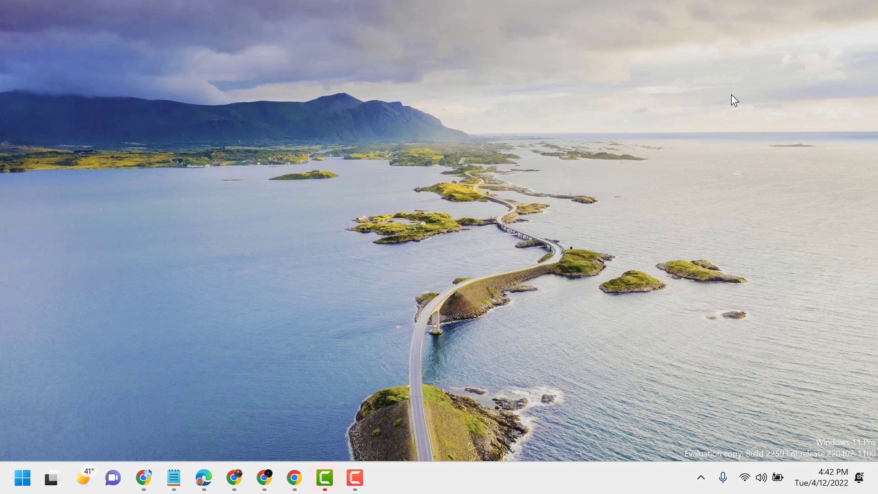
{"action": "left_click", "coordinate": [21, 479]}
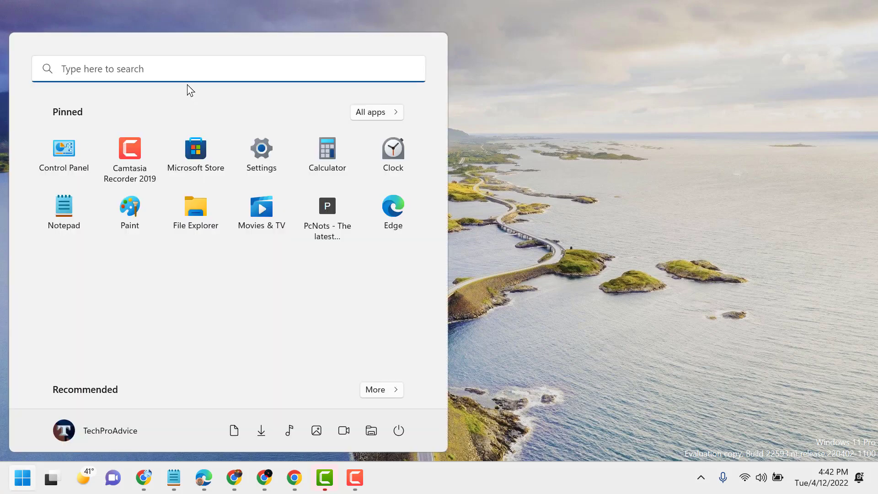
{"action": "type", "text": "s"}
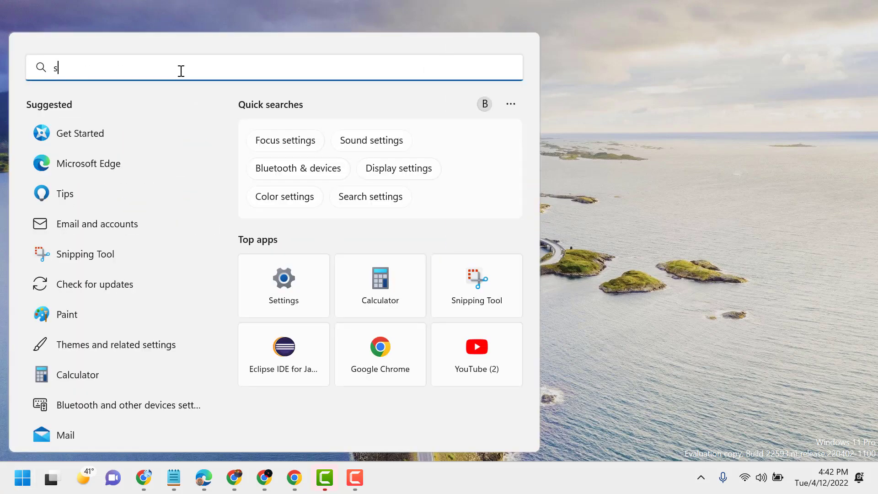
{"action": "type", "text": "ervices"}
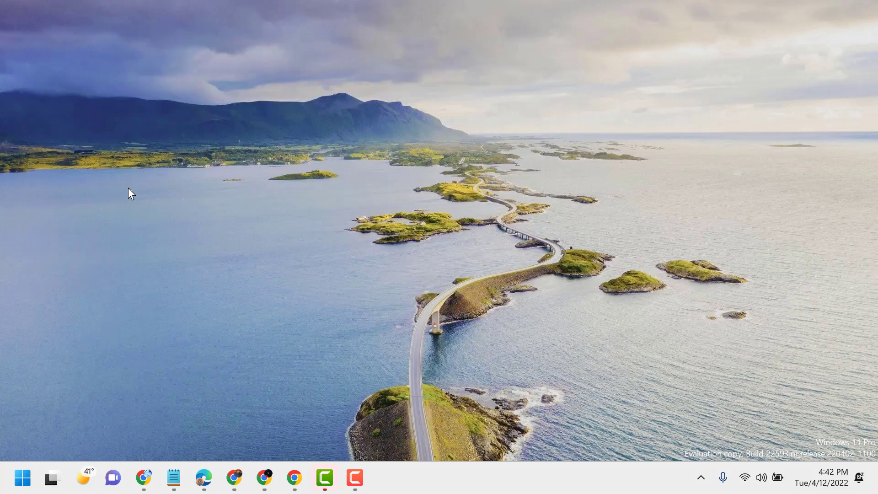
Step: Launch the Services console and scroll the list down to the Windows entries
{"action": "left_click", "coordinate": [384, 479]}
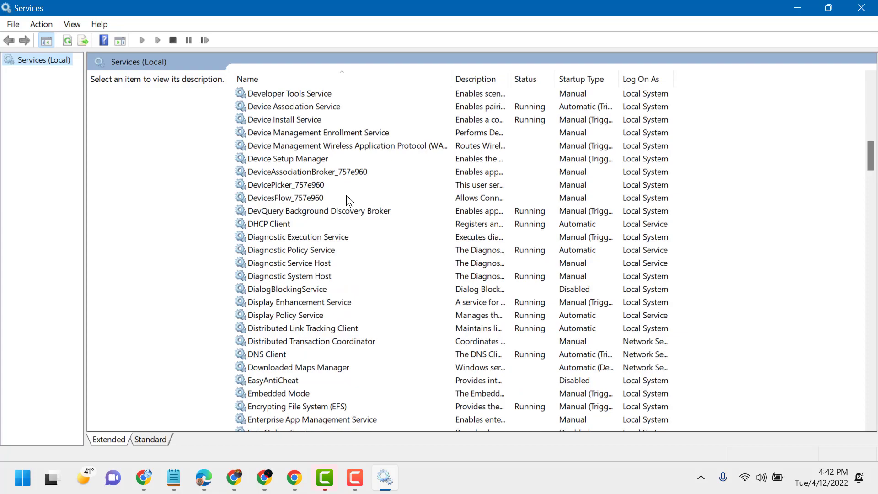
{"action": "scroll", "scroll_direction": "down", "scroll_amount": 3}
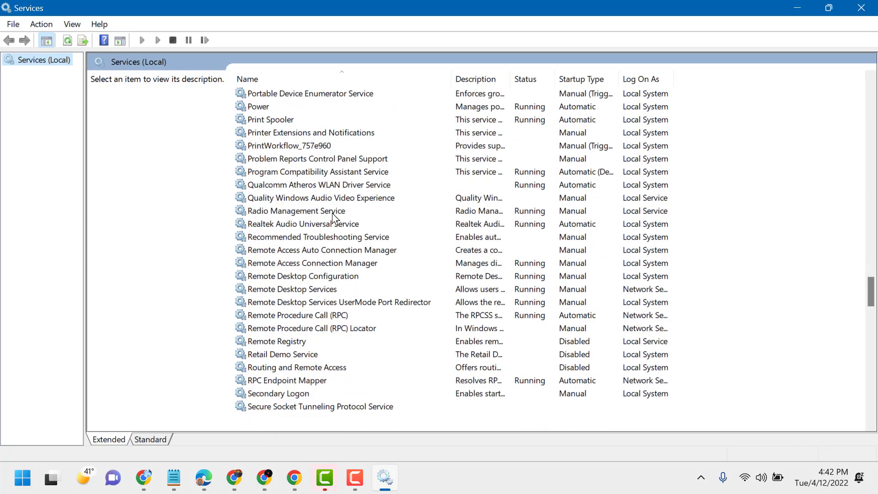
{"action": "scroll", "scroll_direction": "down", "scroll_amount": 3}
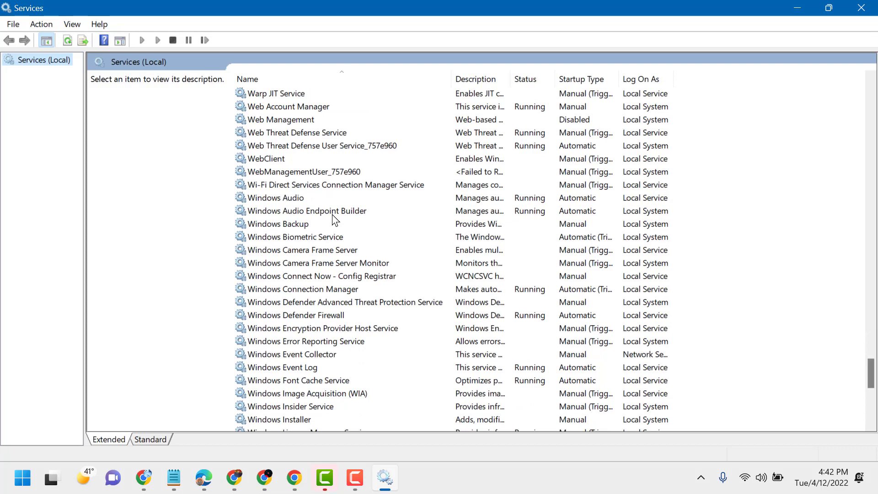
{"action": "mouse_move", "coordinate": [336, 237]}
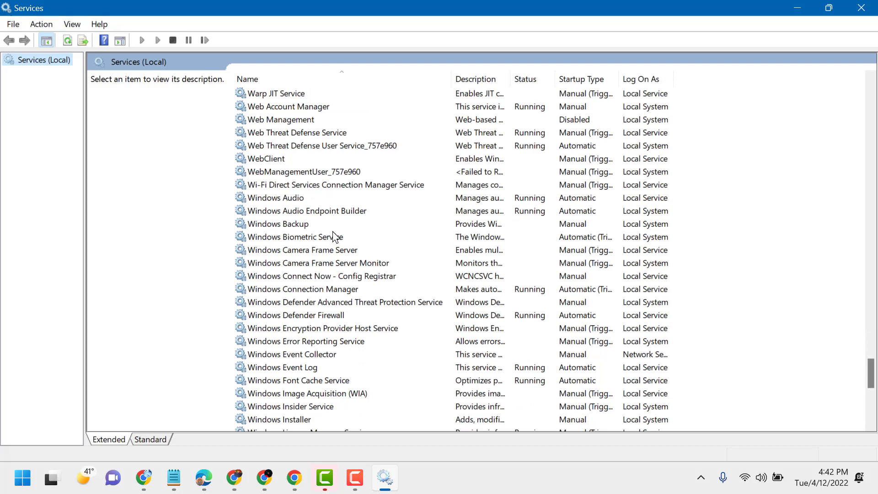
{"action": "right_click", "coordinate": [293, 314]}
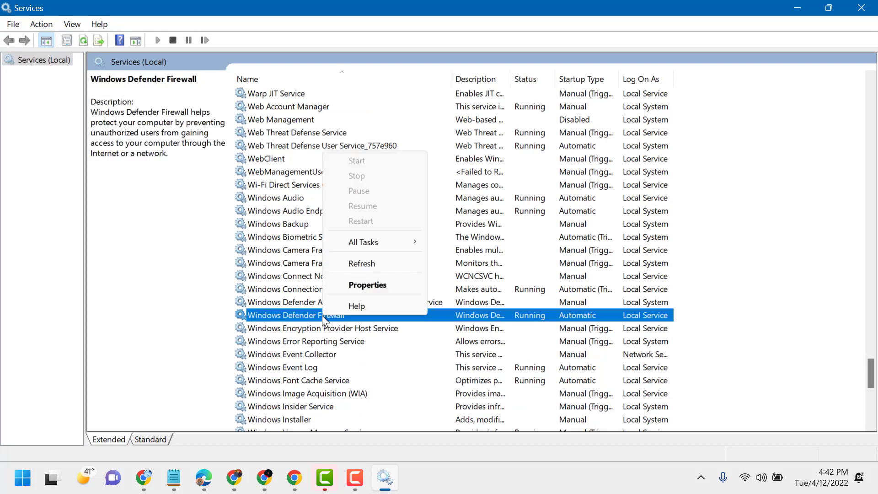
{"action": "mouse_move", "coordinate": [369, 280]}
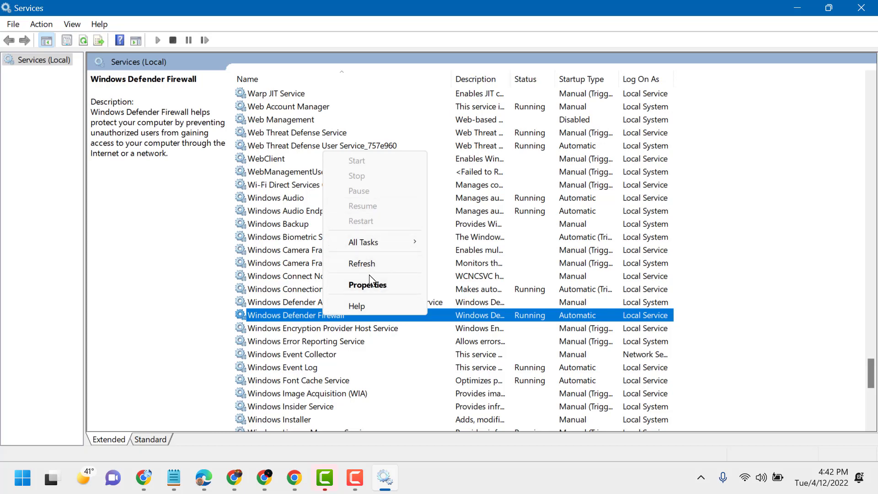
{"action": "left_click", "coordinate": [368, 284]}
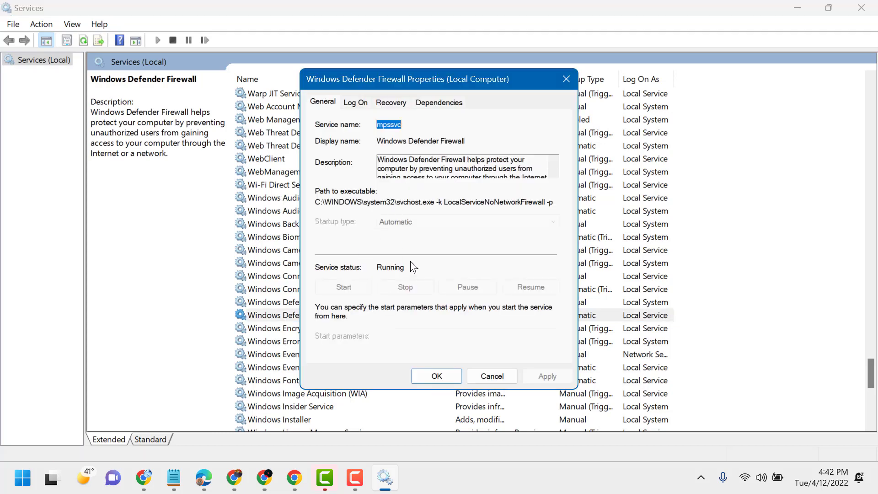
{"action": "mouse_move", "coordinate": [338, 324]}
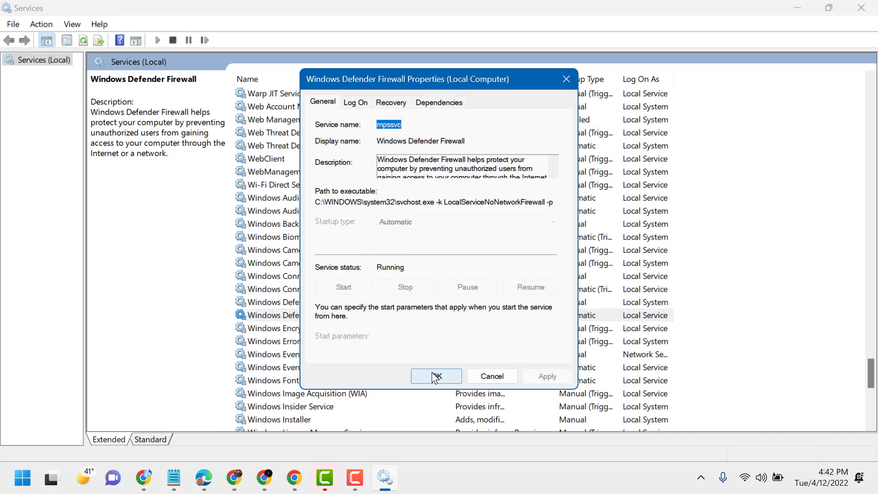
{"action": "left_click", "coordinate": [436, 376]}
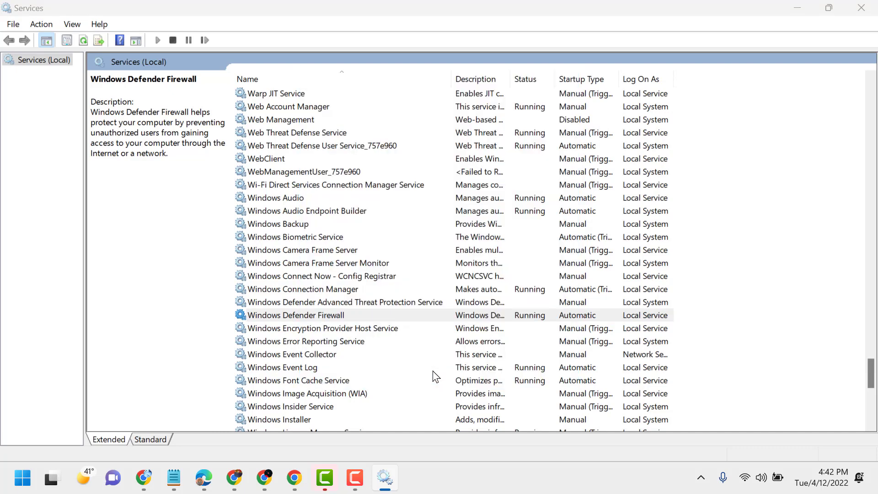
Step: Select the Windows Defender Firewall service in the list
{"action": "left_click", "coordinate": [295, 315]}
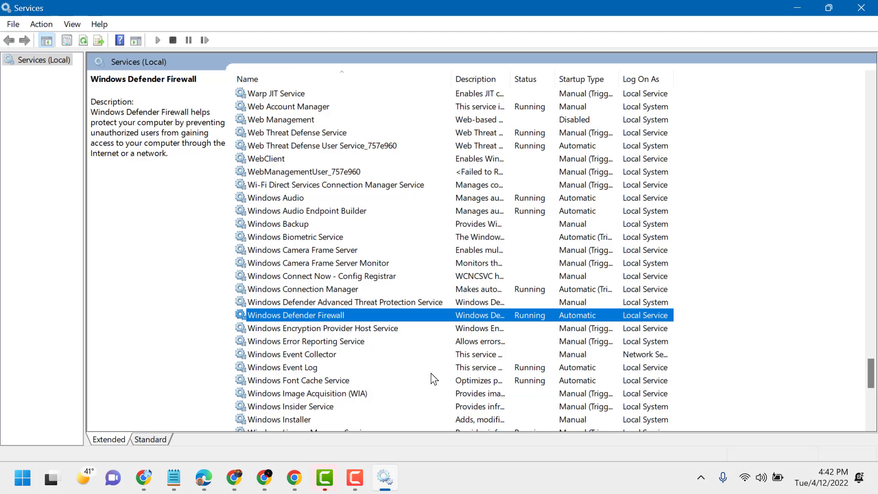
{"action": "mouse_move", "coordinate": [375, 338]}
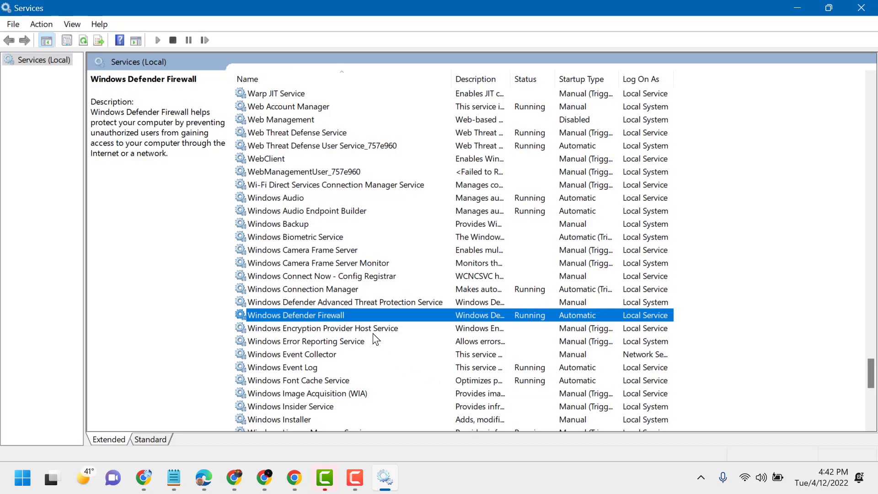
{"action": "mouse_move", "coordinate": [354, 308]}
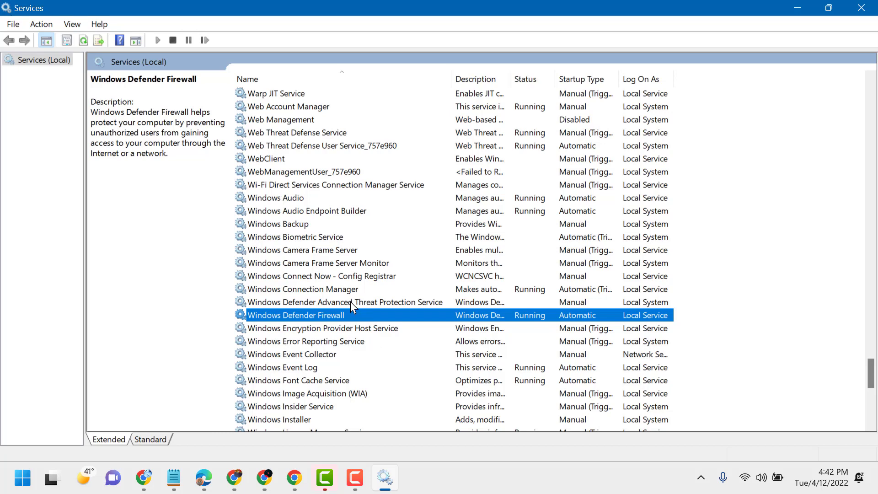
{"action": "mouse_move", "coordinate": [351, 308]}
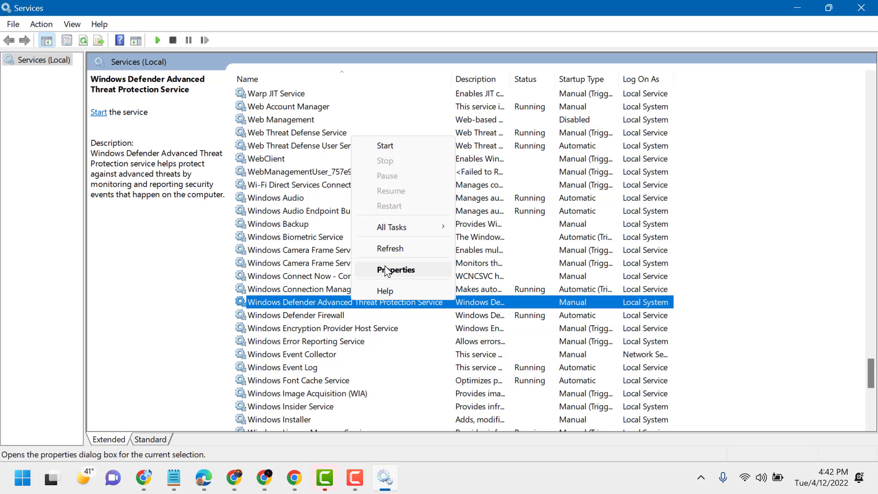
Step: Set Advanced Threat Protection Service to Automatic startup and start it, dismissing the started-then-stopped warning
{"action": "left_click", "coordinate": [396, 270]}
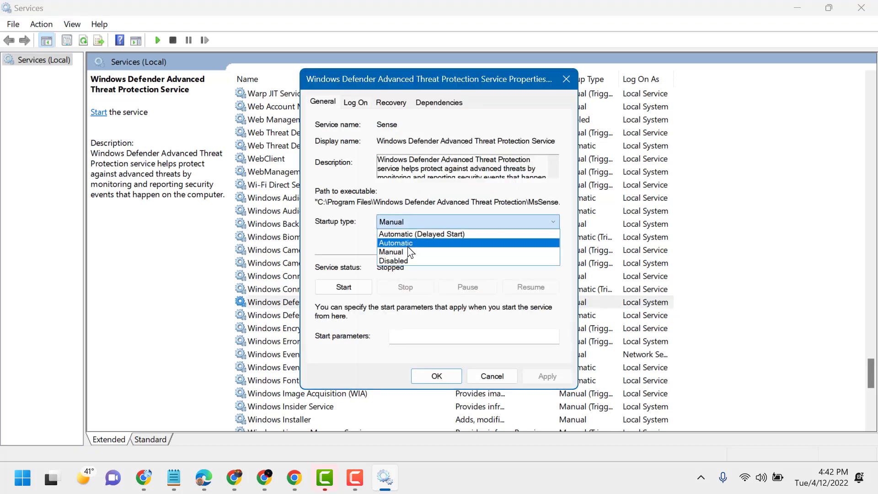
{"action": "left_click", "coordinate": [343, 286]}
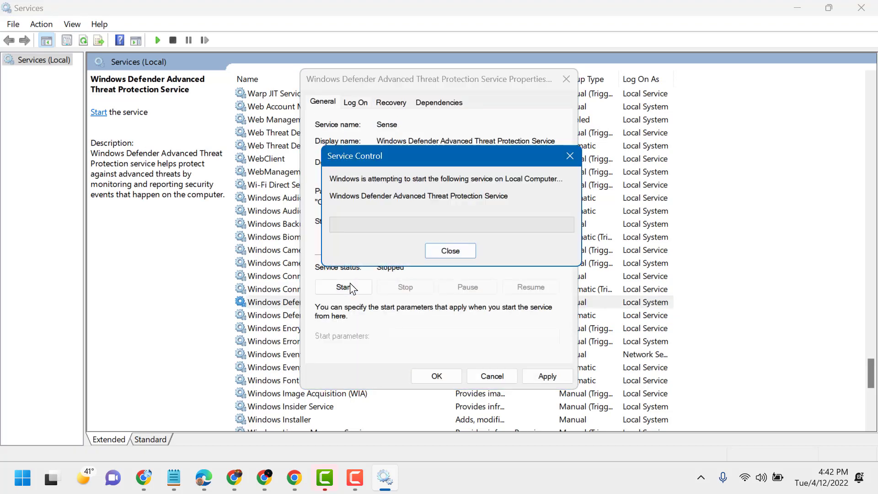
{"action": "left_click", "coordinate": [343, 287]}
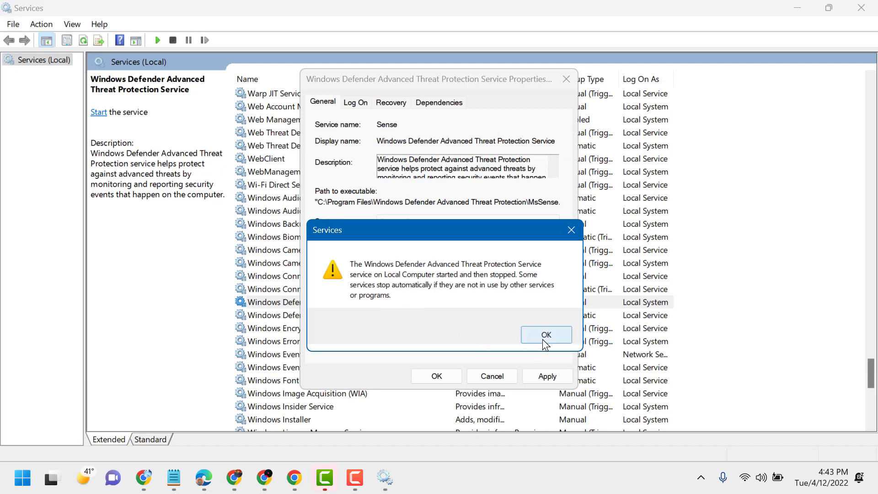
{"action": "left_click", "coordinate": [546, 335]}
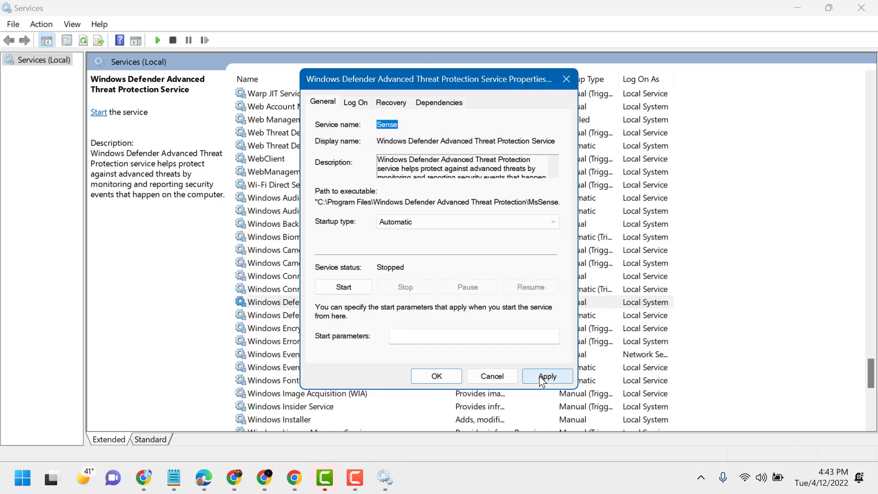
Step: Apply the setting despite the access-denied message, retry Start, then select Microsoft Defender Antivirus Service
{"action": "left_click", "coordinate": [547, 376]}
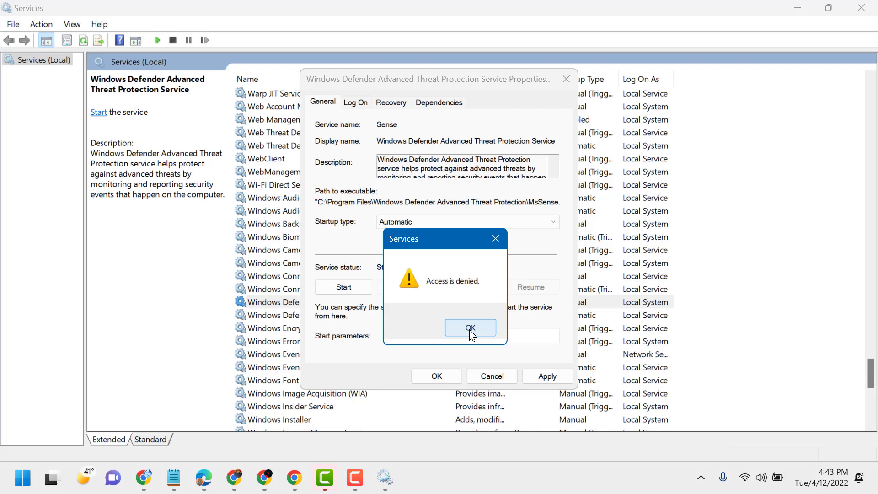
{"action": "left_click", "coordinate": [470, 328]}
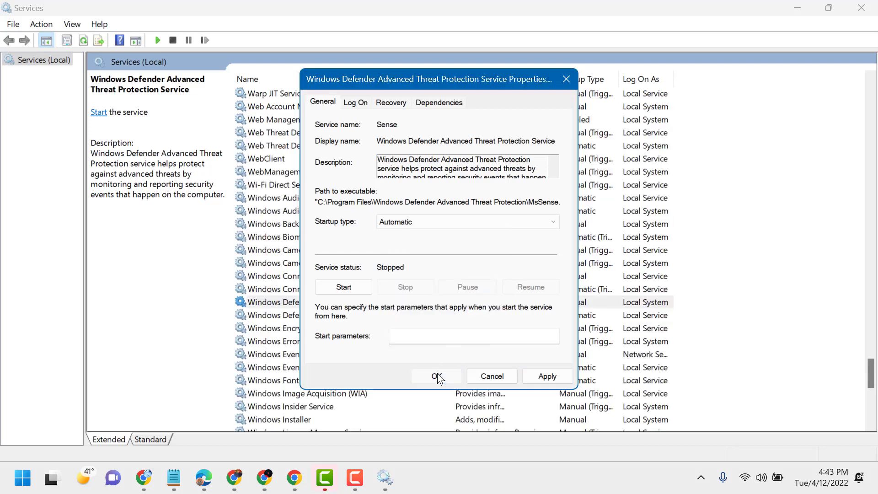
{"action": "mouse_move", "coordinate": [565, 79]}
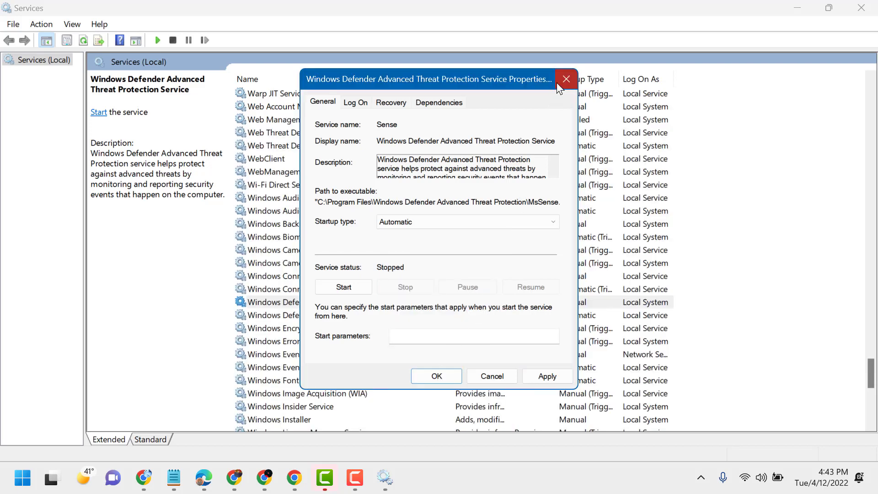
{"action": "left_click", "coordinate": [343, 287]}
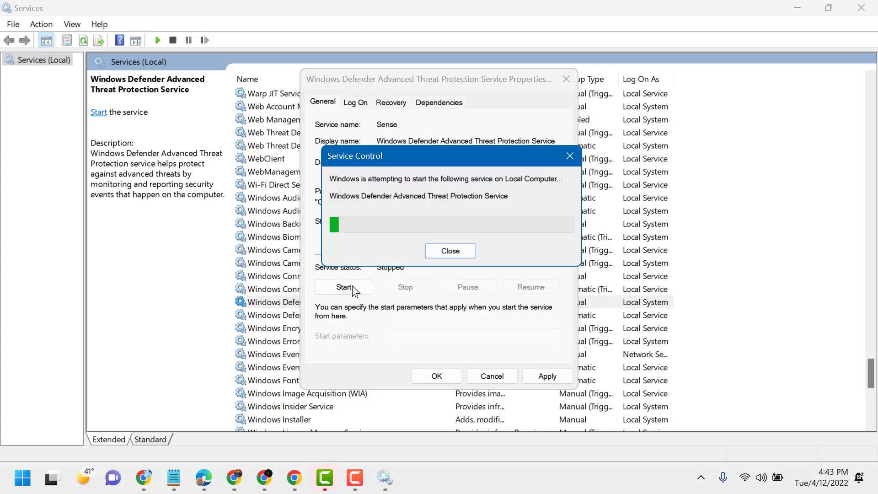
{"action": "left_click", "coordinate": [450, 251]}
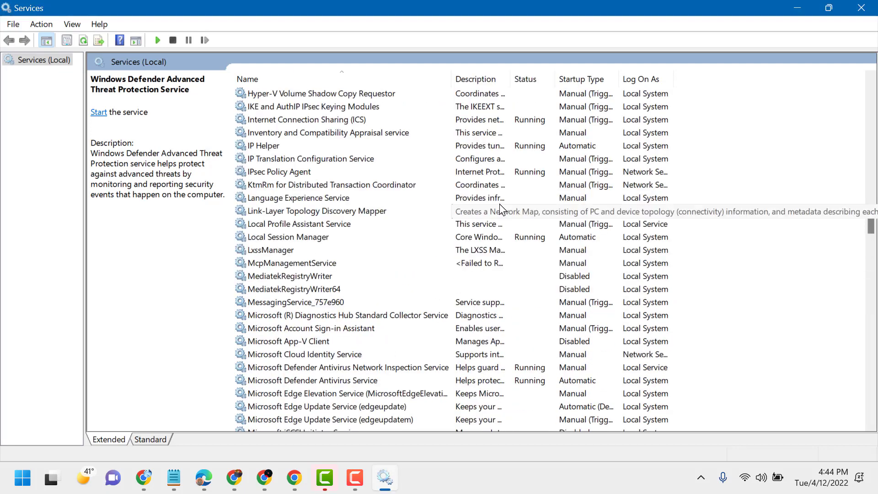
{"action": "mouse_move", "coordinate": [348, 386]}
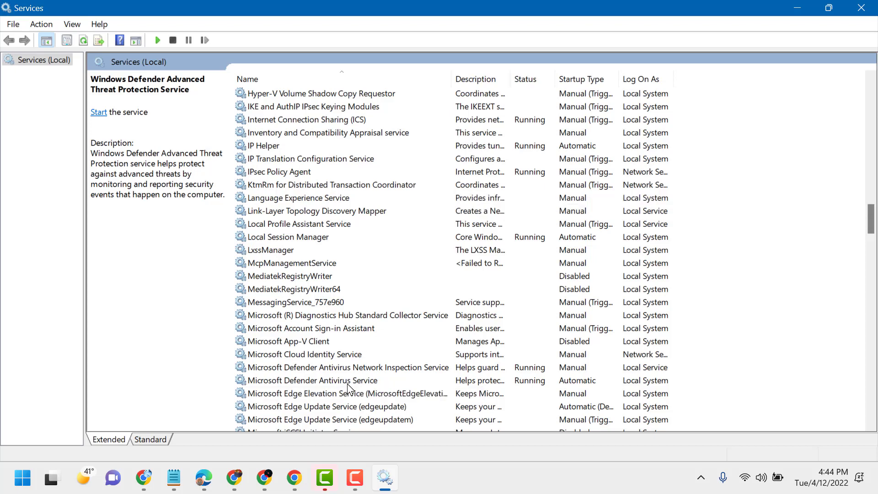
{"action": "left_click", "coordinate": [311, 381]}
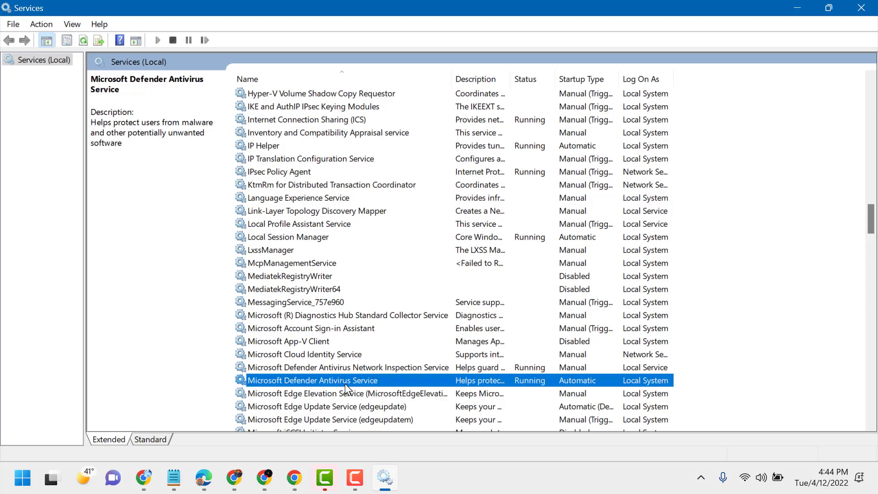
{"action": "right_click", "coordinate": [312, 380]}
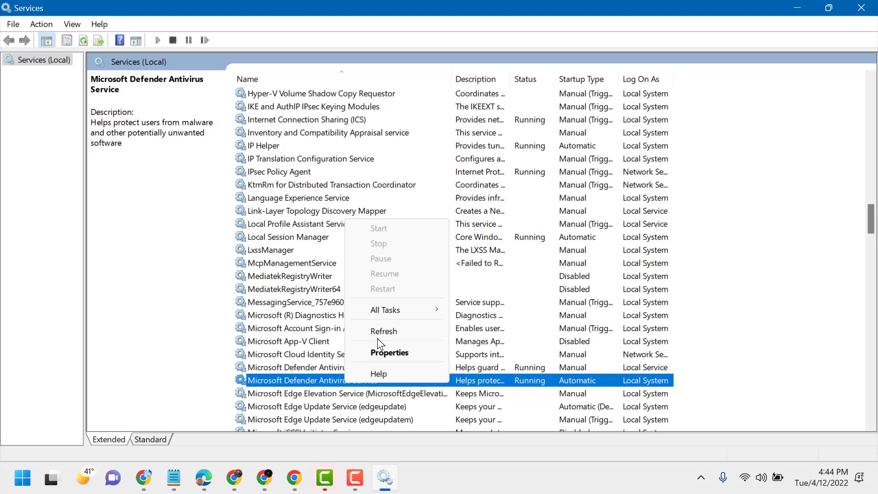
{"action": "left_click", "coordinate": [390, 353]}
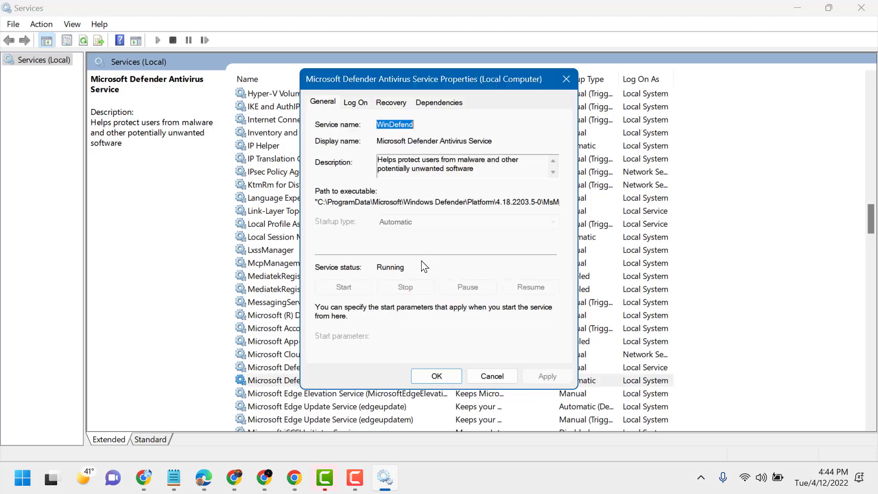
{"action": "mouse_move", "coordinate": [364, 317]}
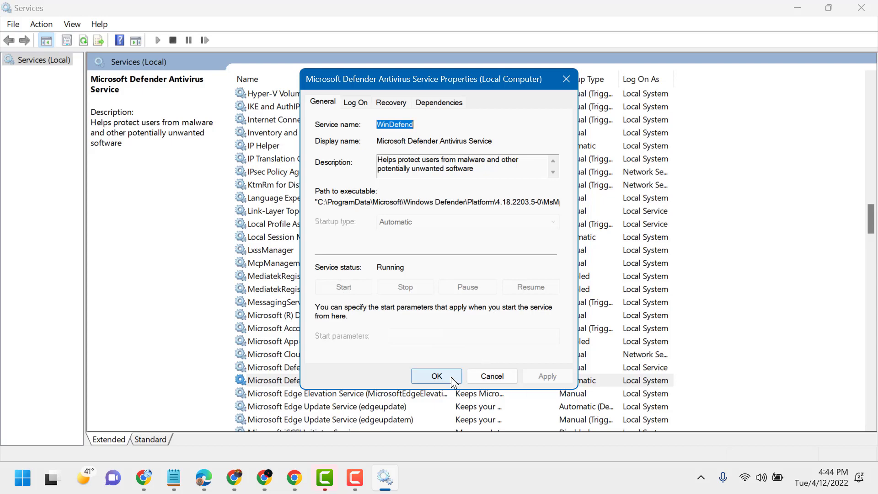
{"action": "left_click", "coordinate": [436, 376]}
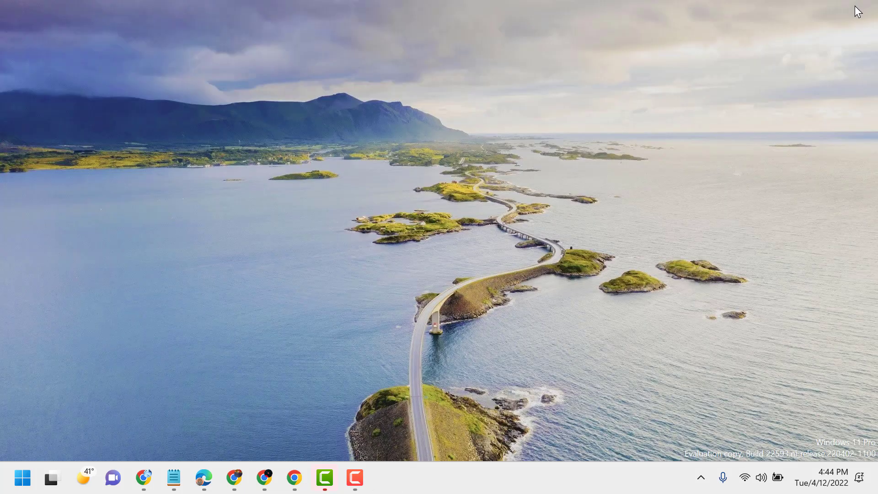
{"action": "mouse_move", "coordinate": [515, 274]}
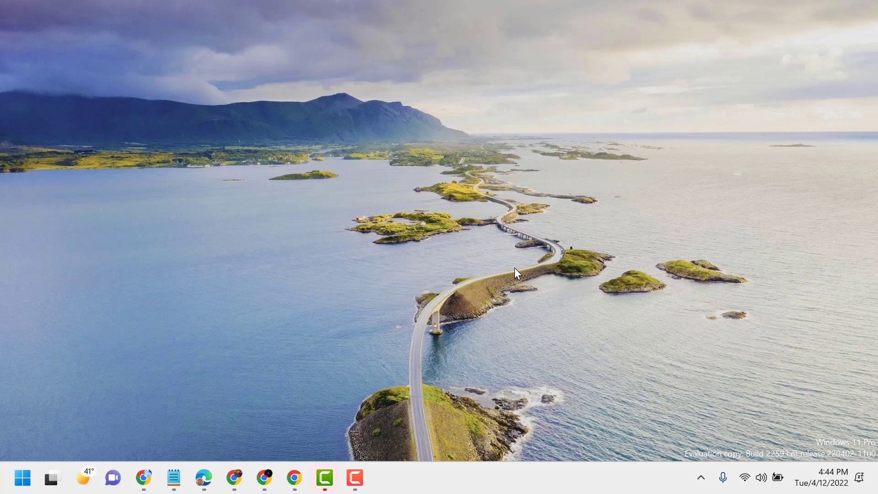